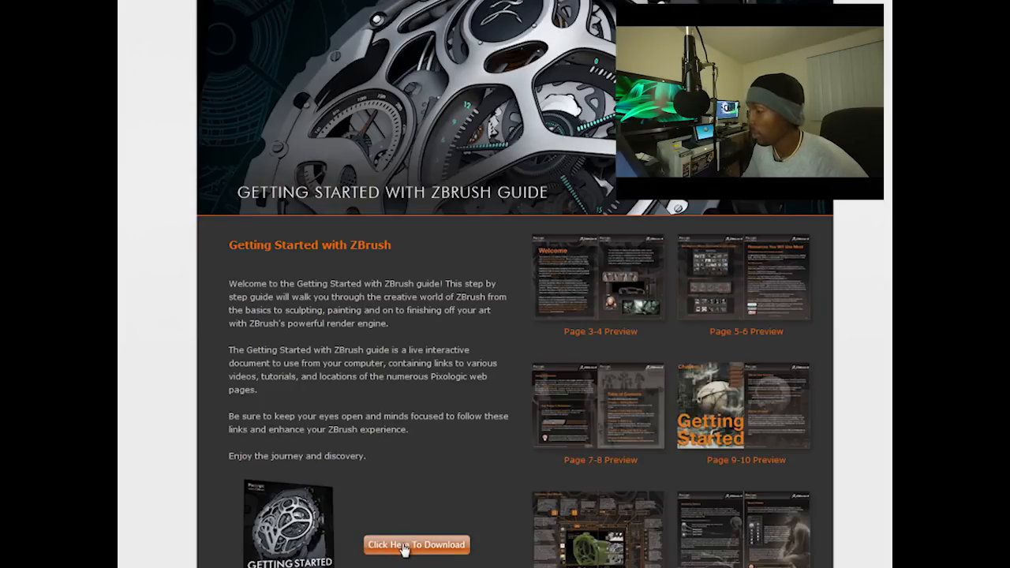
Dismiss the ZBrush guide download and review Maya's installed plug-ins list in the Plug-in Manager
left_click(417, 544)
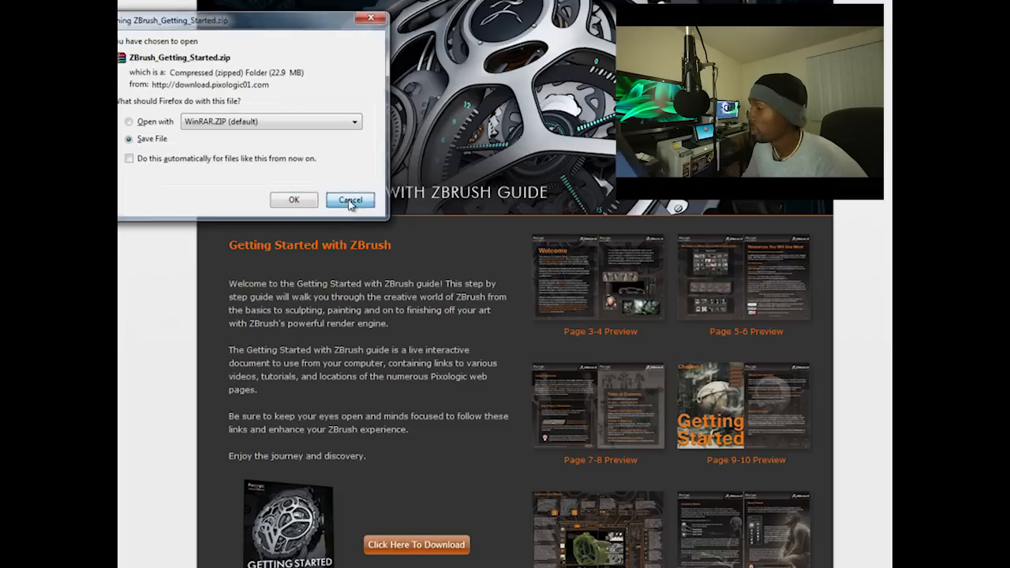
left_click(350, 199)
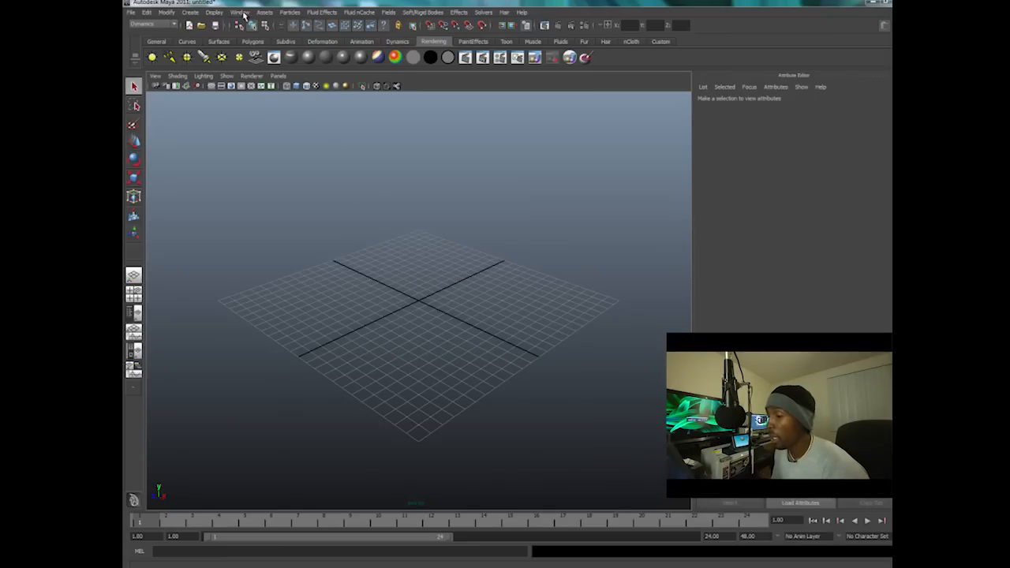
left_click(239, 13)
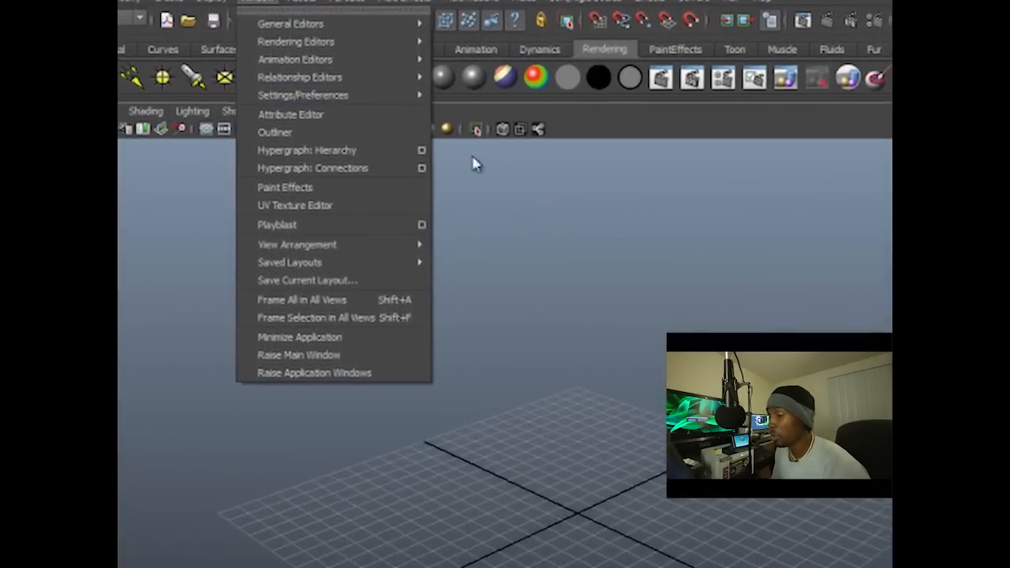
mouse_move(328, 113)
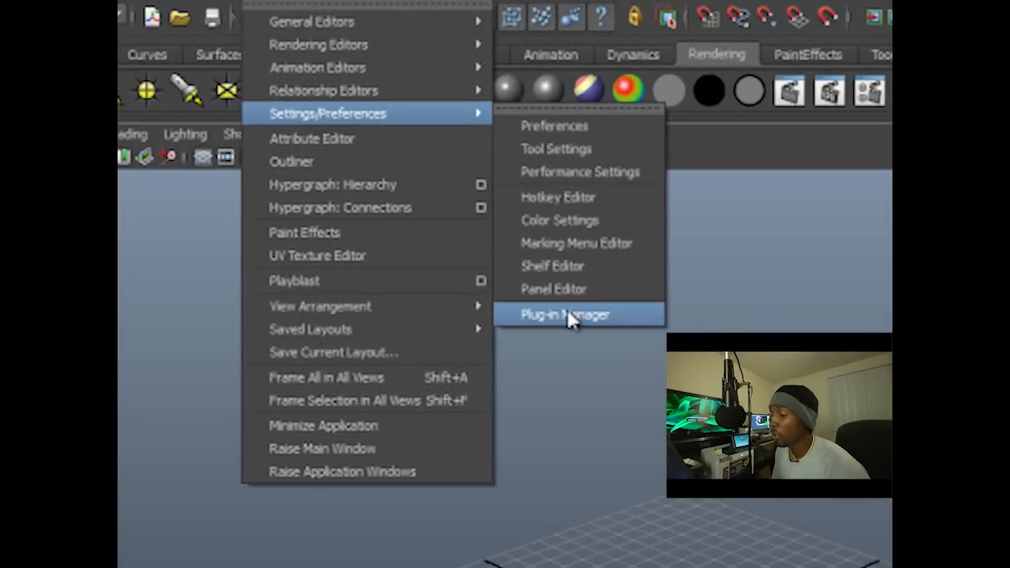
left_click(565, 314)
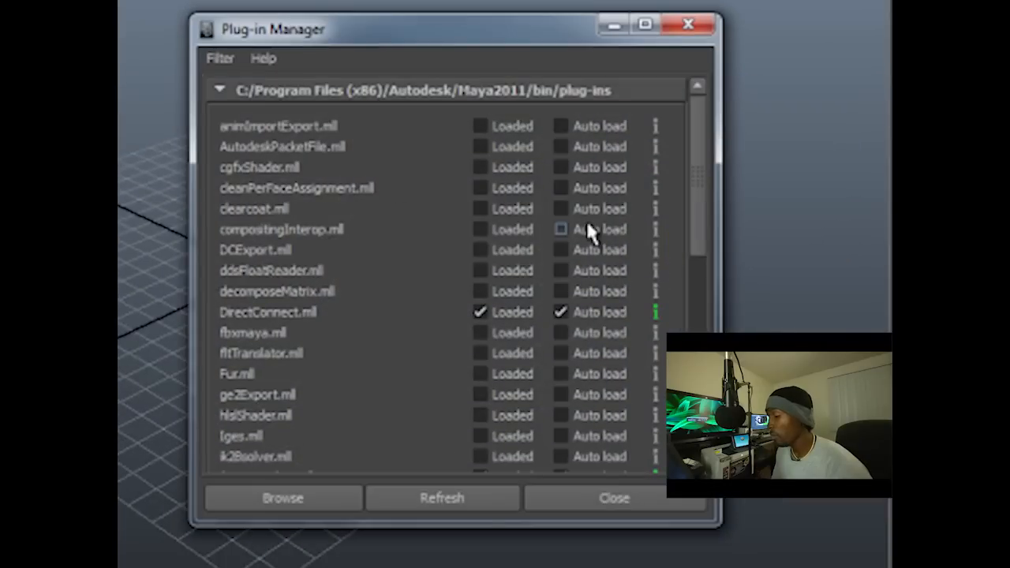
scroll("down", 3)
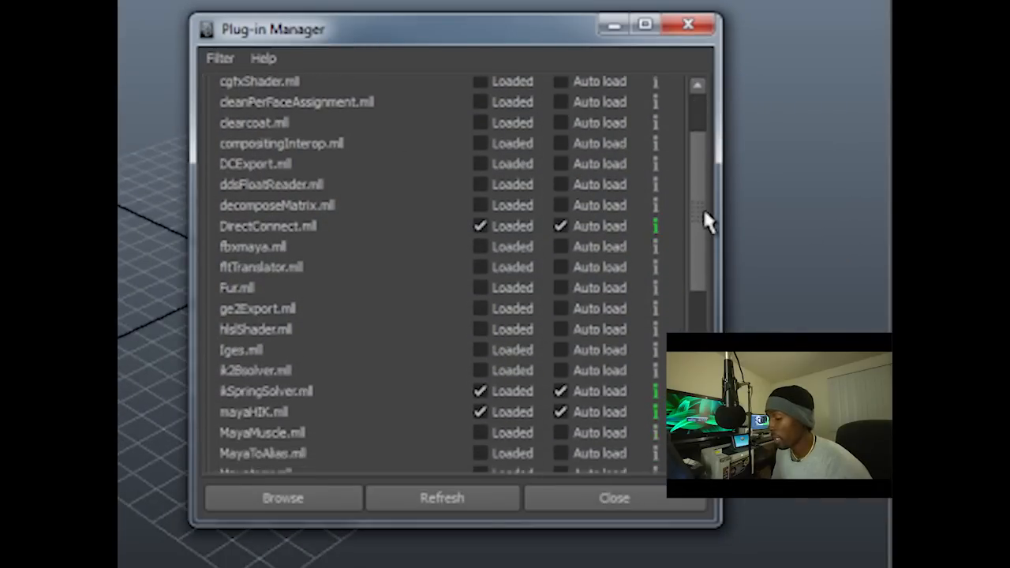
scroll("down", 3)
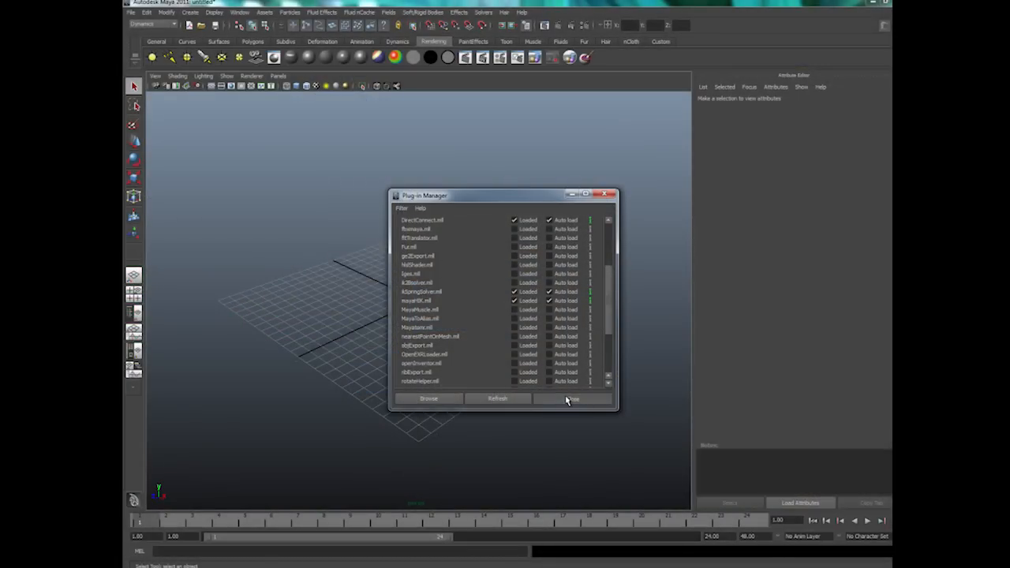
left_click(571, 398)
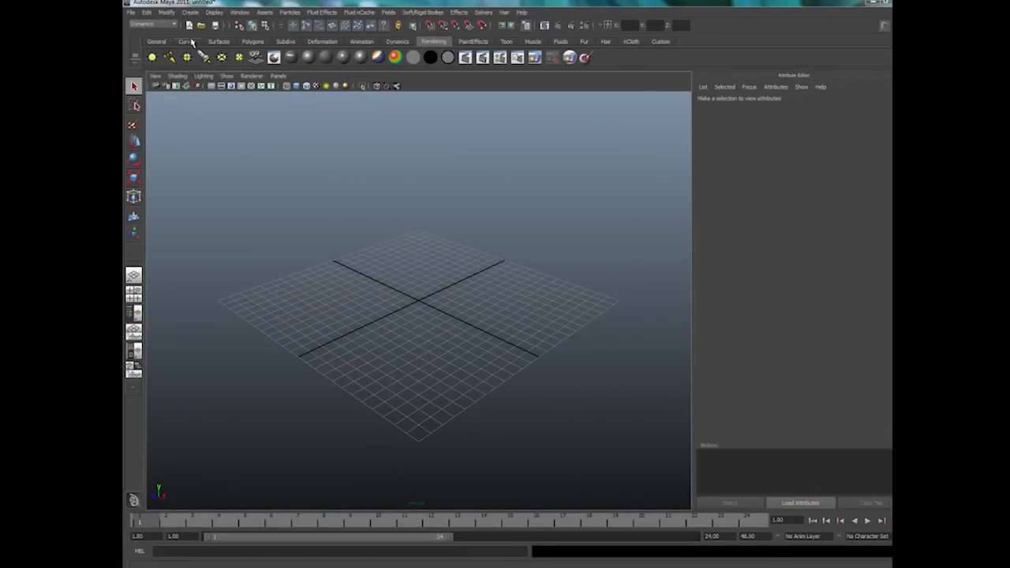
Create a polygon cube, scale it into a tall box and add an edge loop near its top
left_click(252, 41)
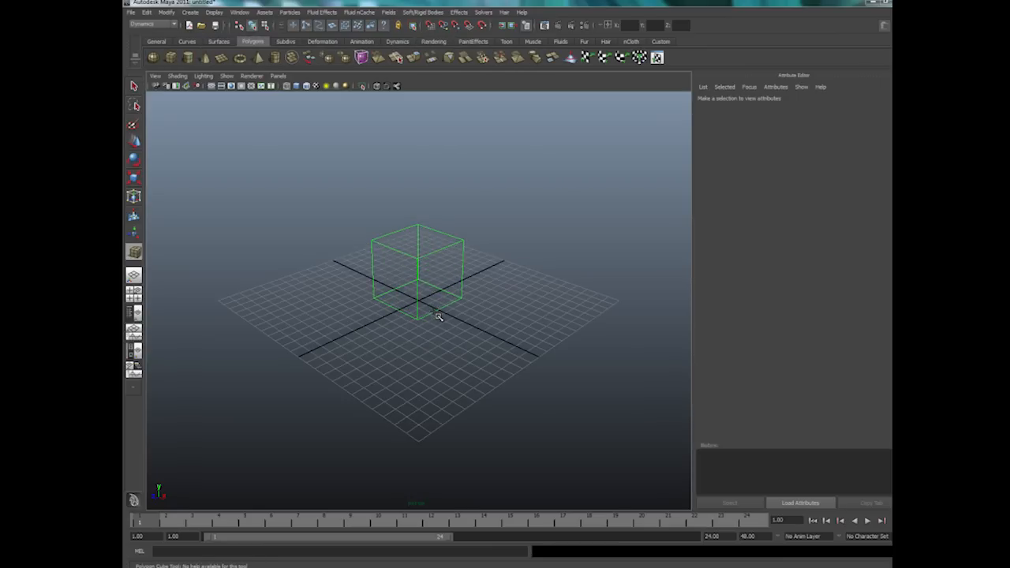
left_click_drag(434, 315, 404, 282)
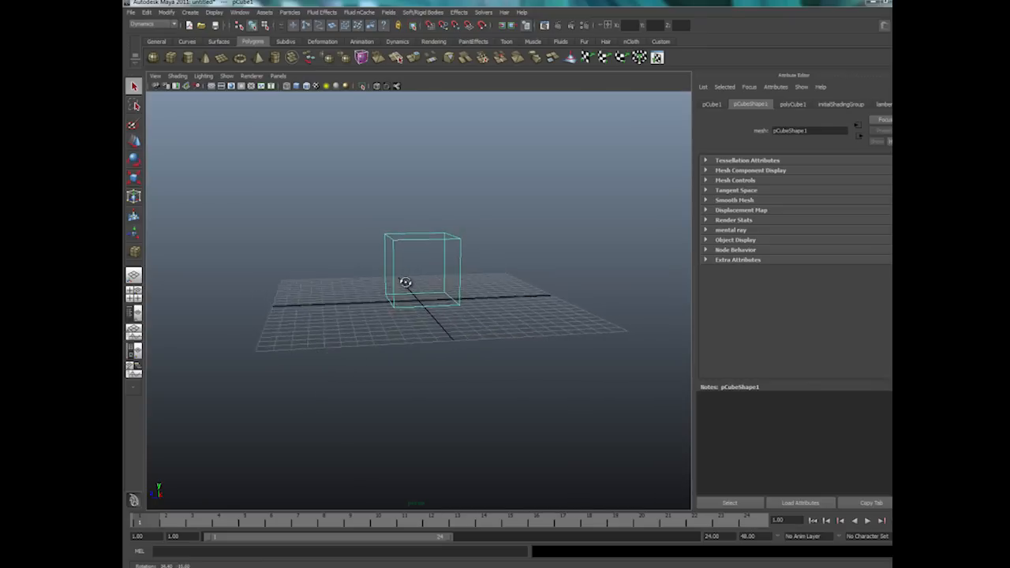
right_click(403, 281)
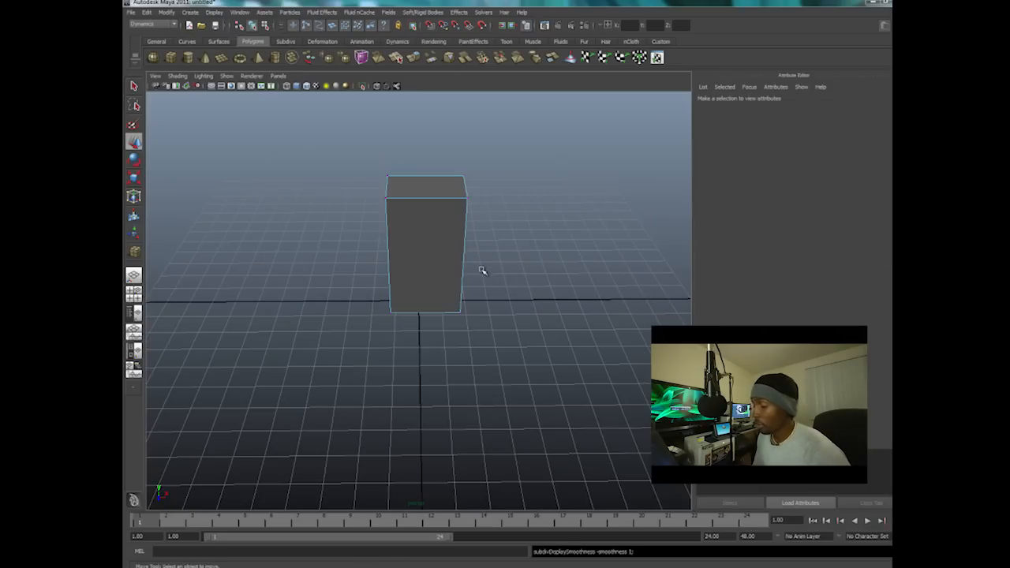
left_click_drag(473, 268, 466, 261)
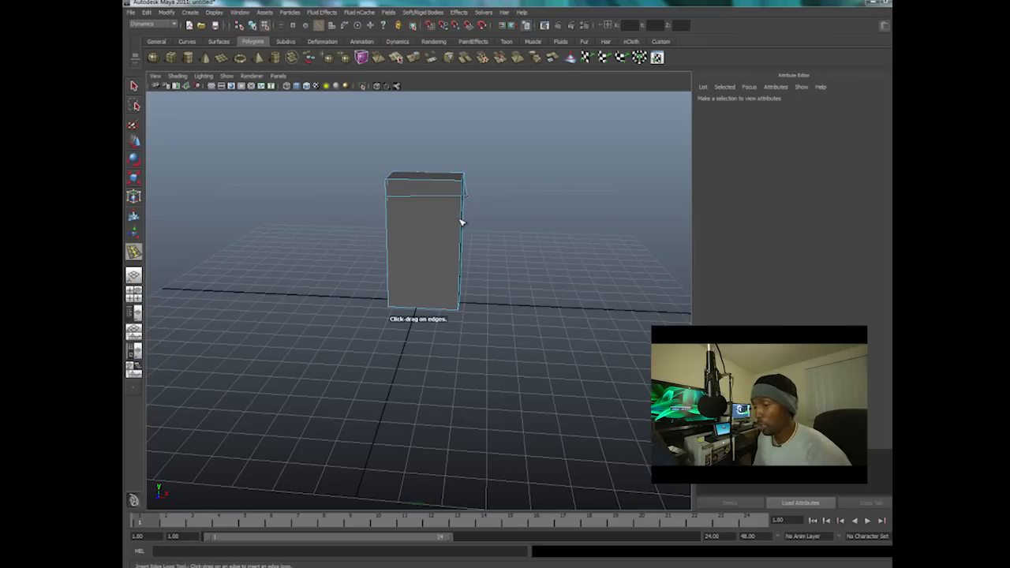
left_click(426, 205)
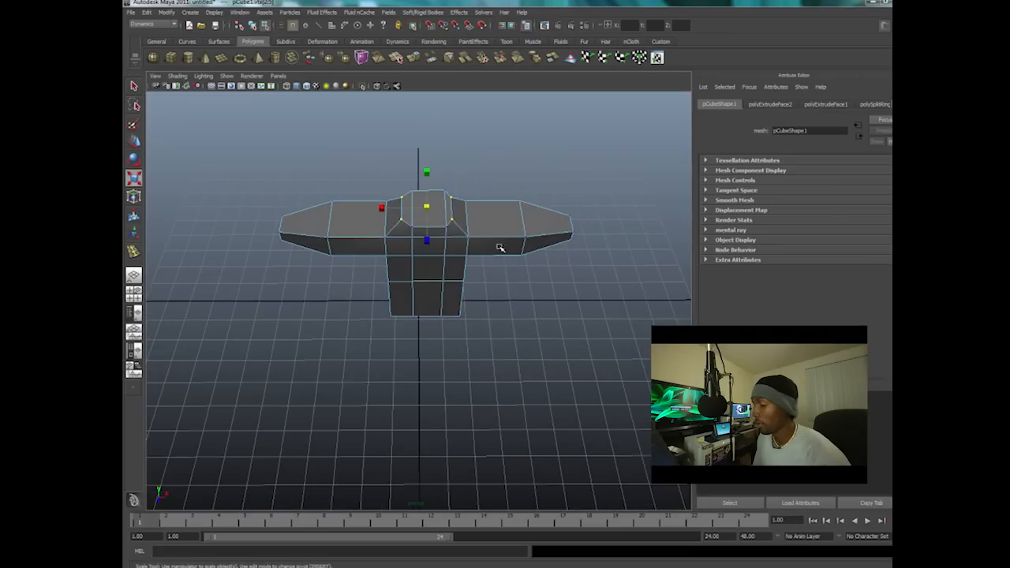
Extrude the torso's top faces into a neck and head and its bottom faces into a wider hip block
left_click(426, 208)
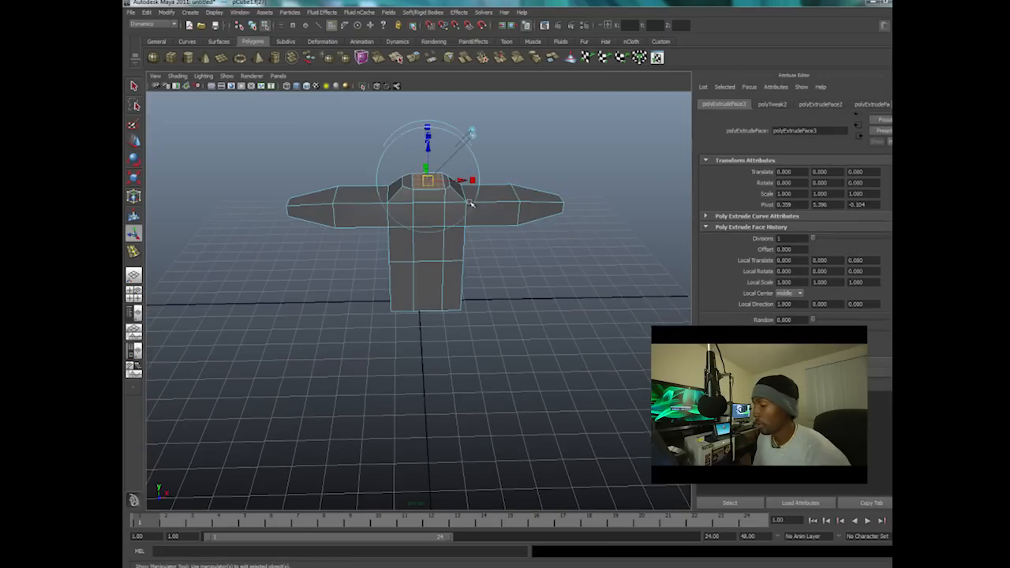
left_click_drag(426, 167, 429, 181)
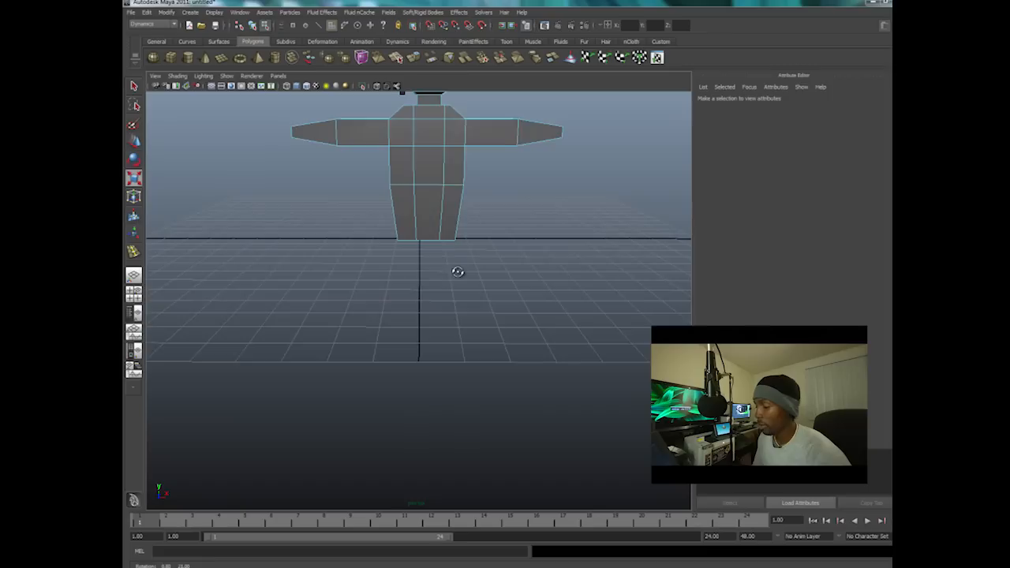
right_click(460, 151)
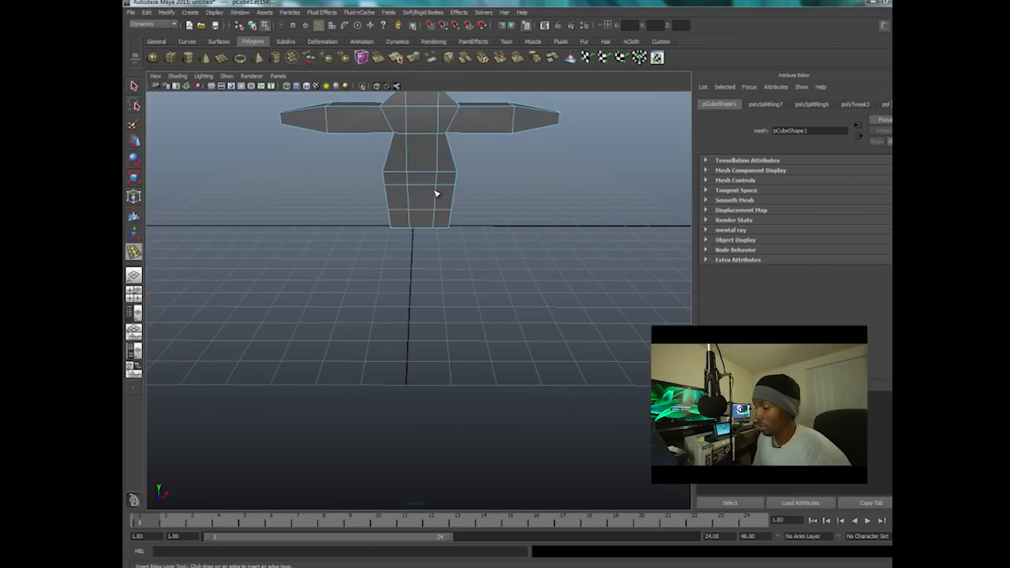
right_click(435, 192)
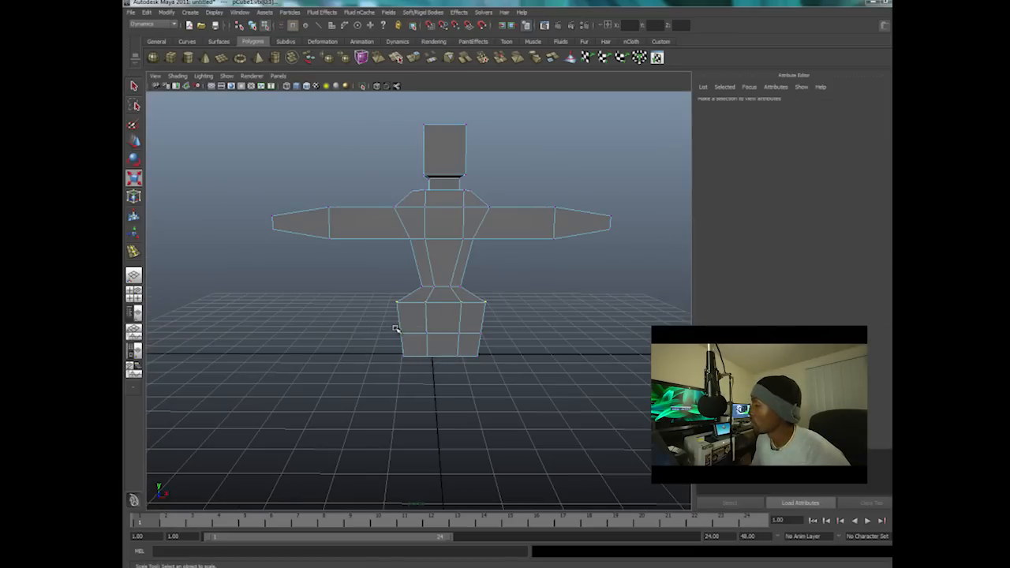
left_click(439, 327)
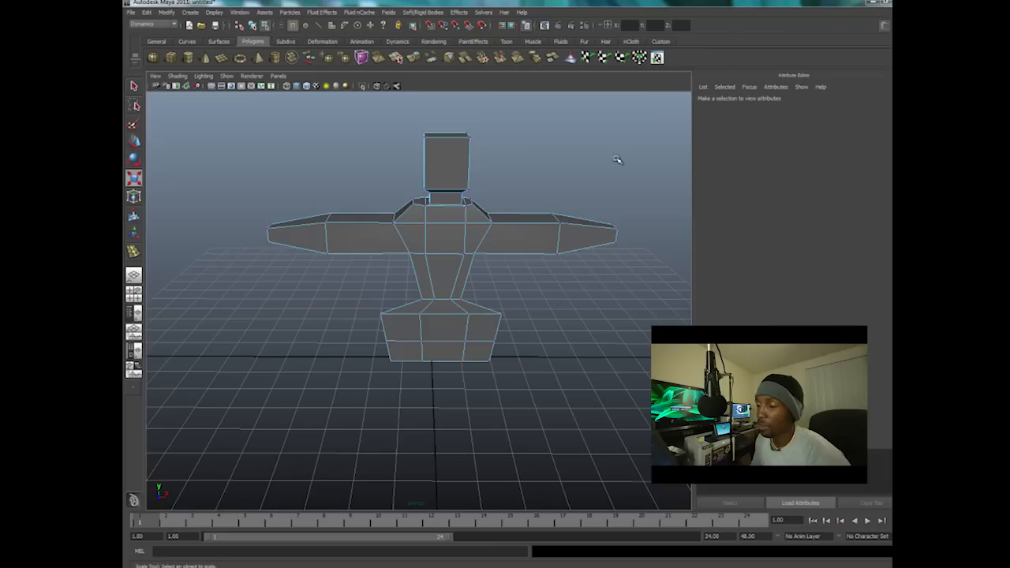
mouse_move(488, 519)
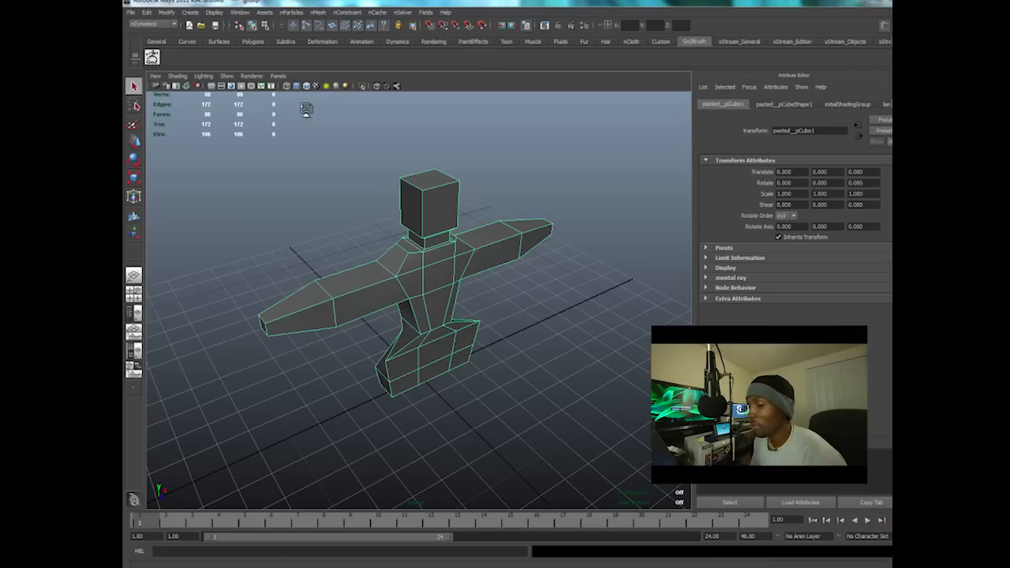
mouse_move(475, 217)
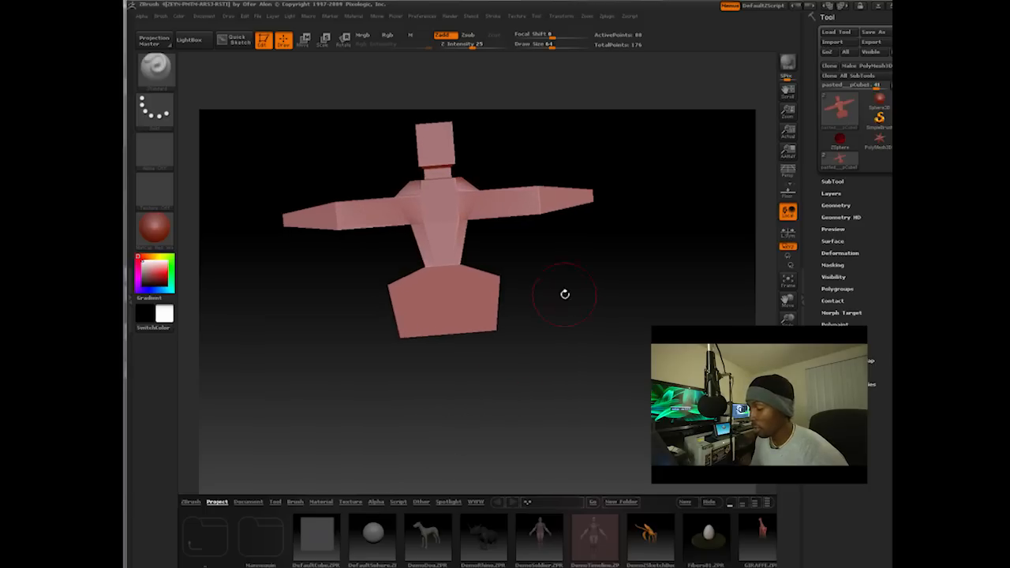
left_click_drag(564, 295, 581, 262)
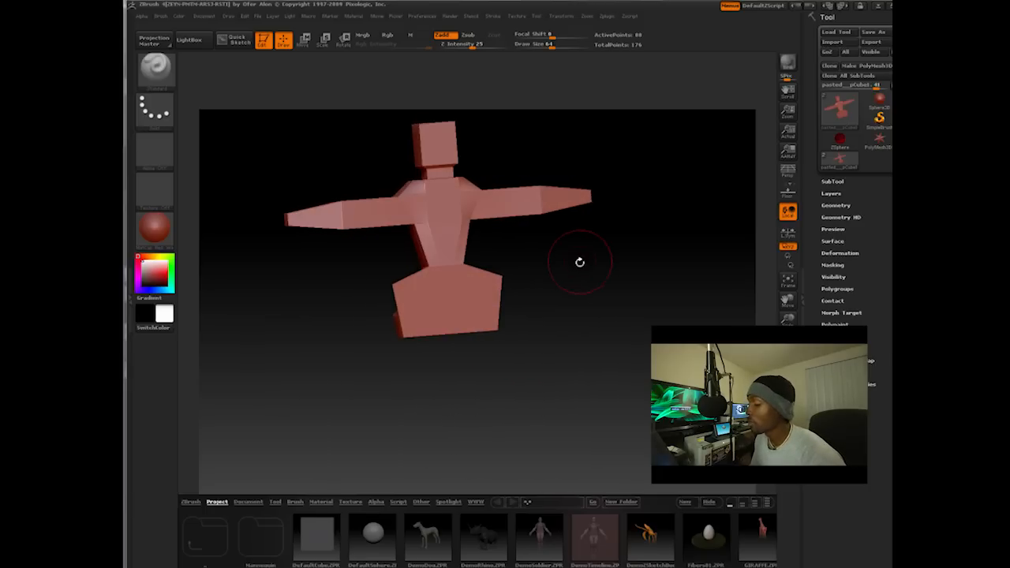
left_click_drag(580, 262, 599, 357)
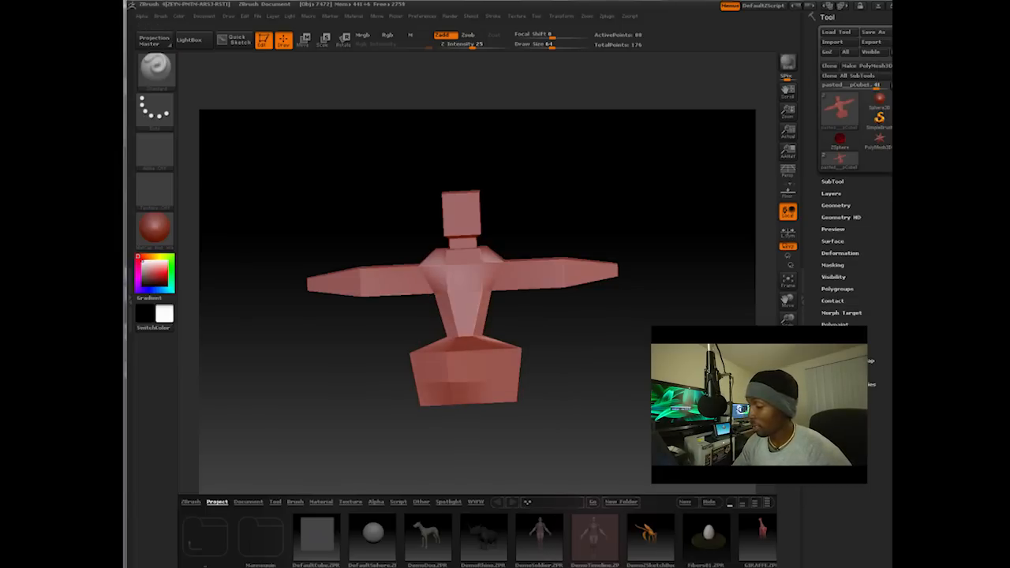
left_click_drag(461, 276, 593, 403)
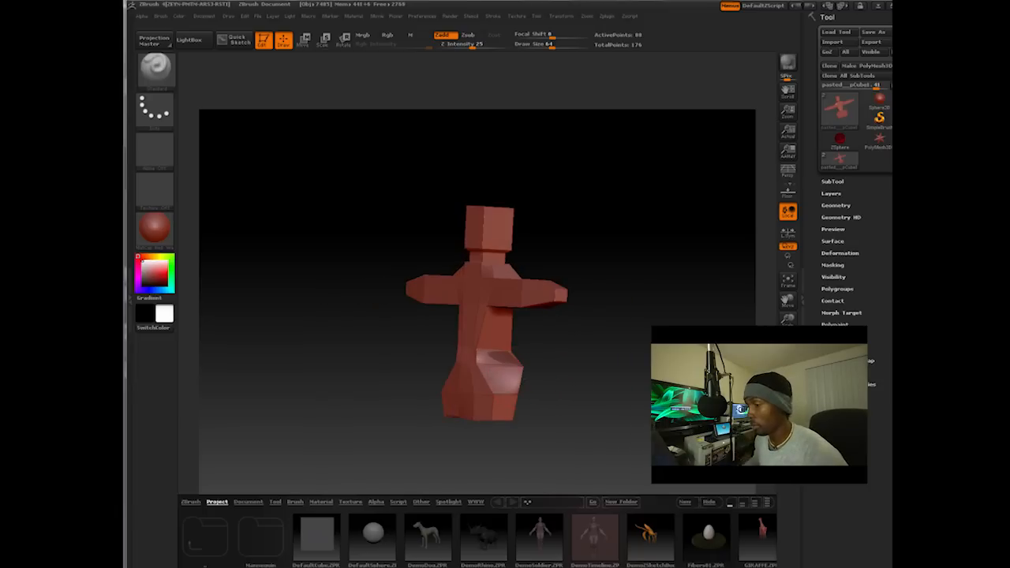
left_click_drag(489, 307, 426, 347)
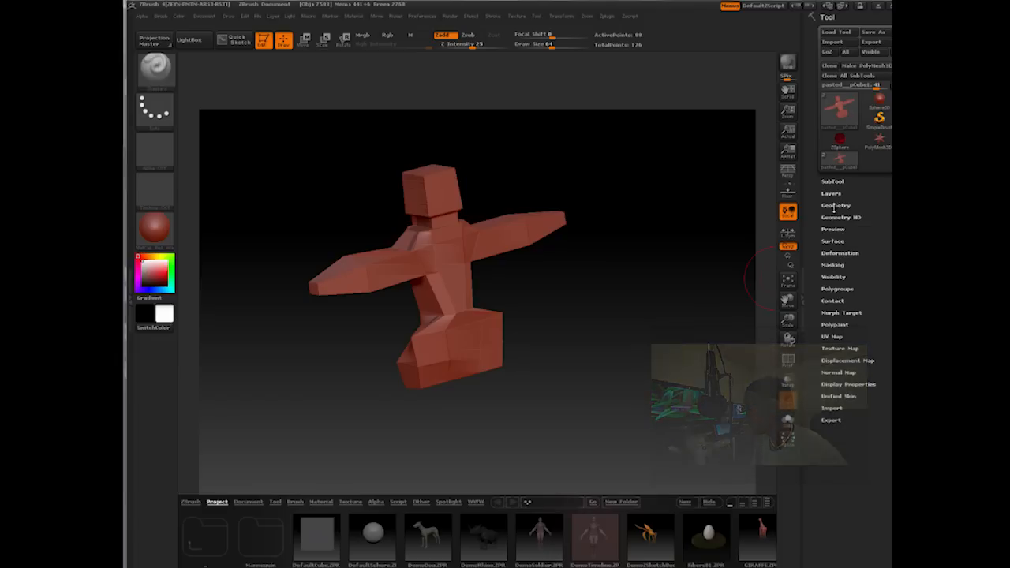
Divide the mesh twice under Geometry, sculpt bulging forms into the torso and turn it back to the front
left_click(836, 205)
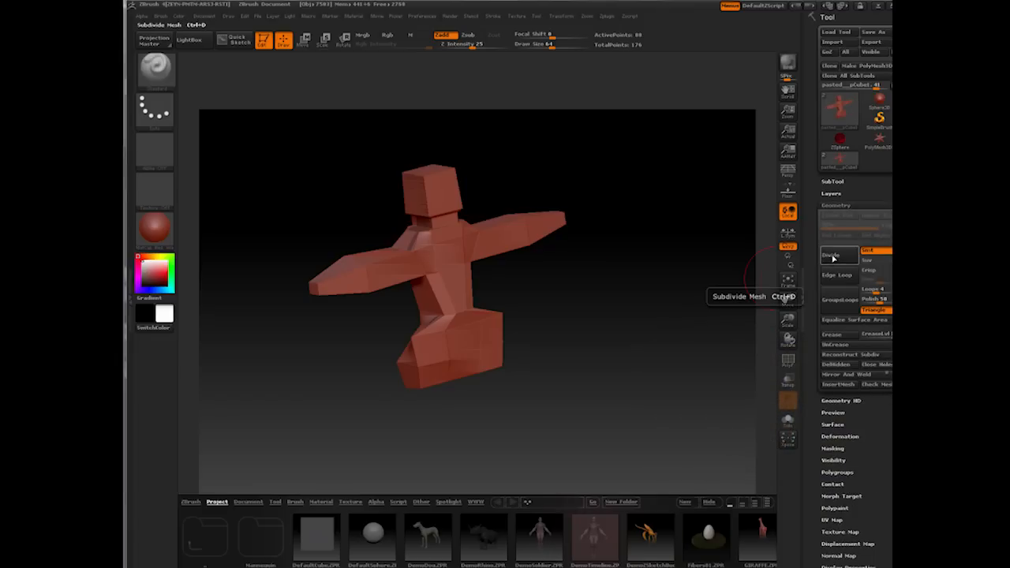
left_click(829, 252)
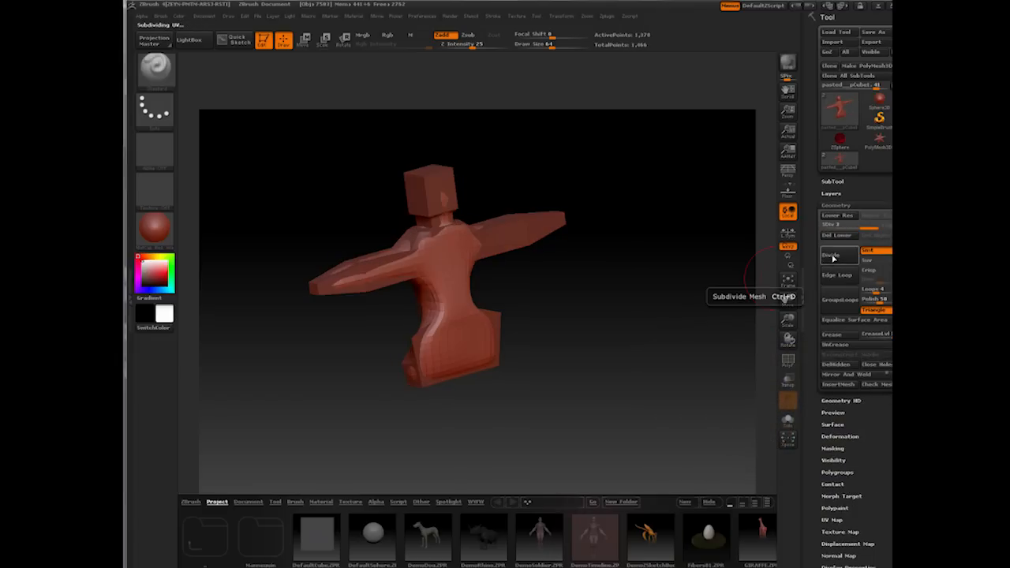
left_click(829, 256)
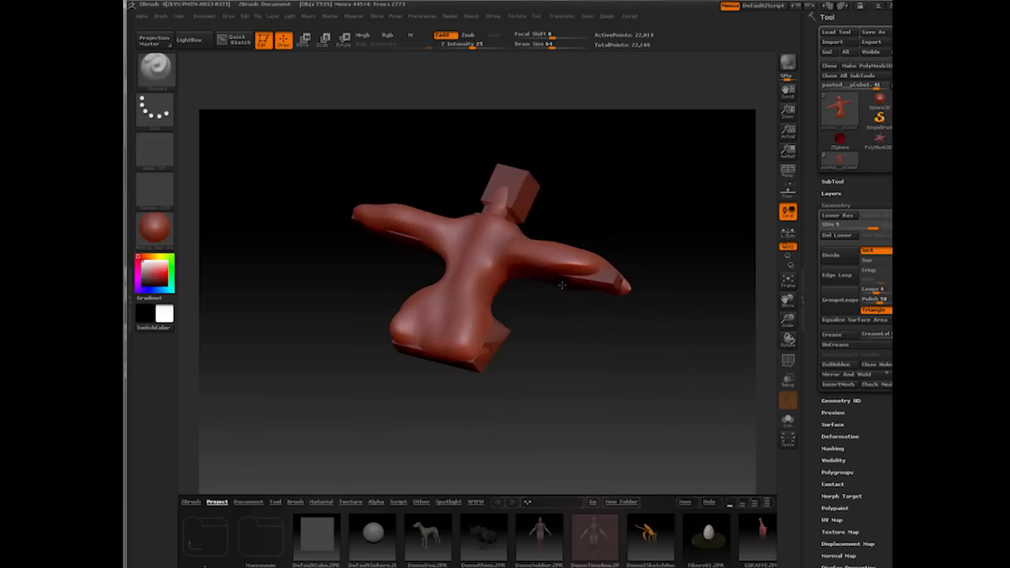
left_click_drag(560, 284, 560, 276)
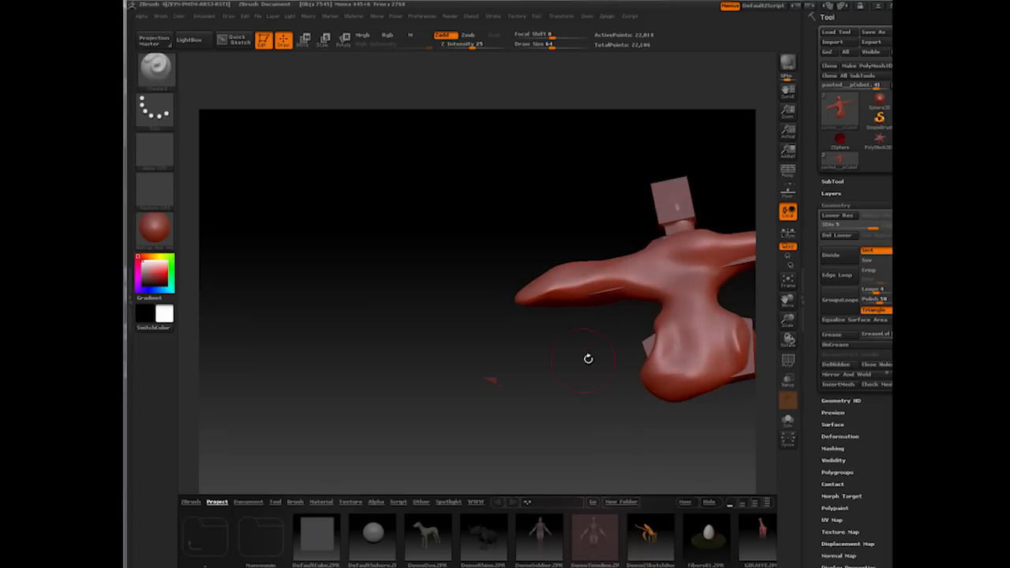
left_click_drag(587, 360, 560, 423)
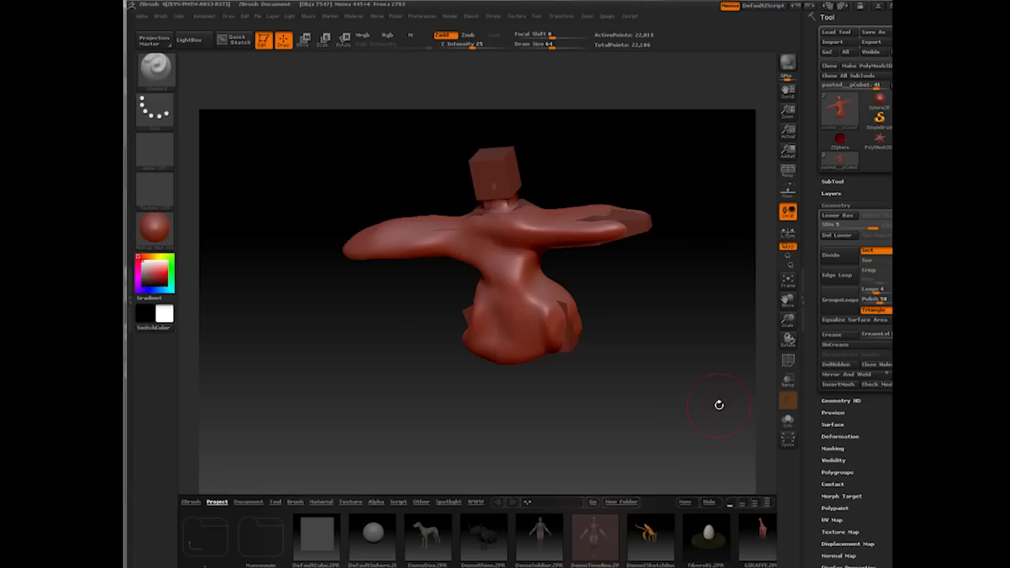
mouse_move(719, 407)
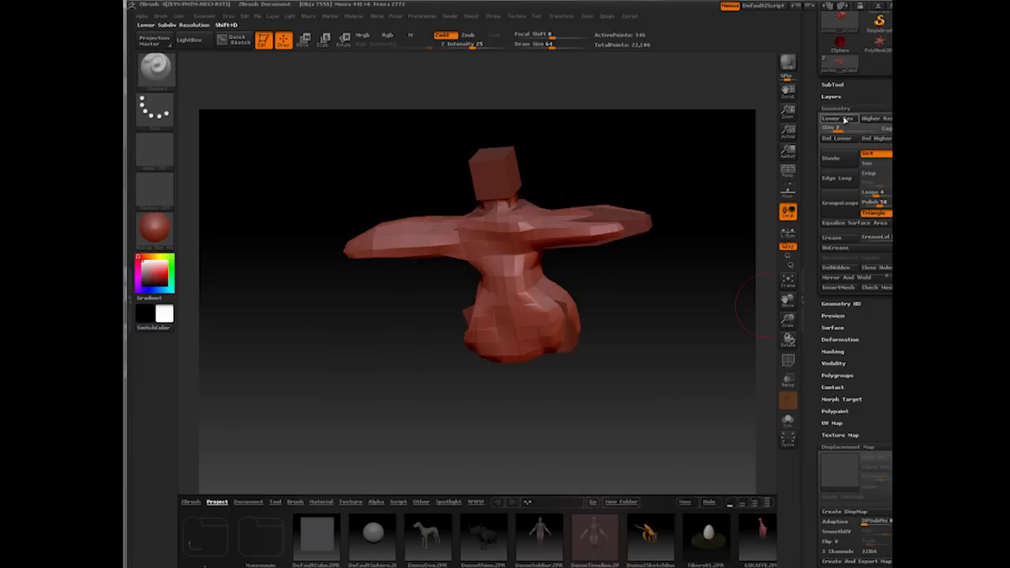
Create a displacement map from the sculpt and send the subtool back to Maya via GoZ
left_click(839, 512)
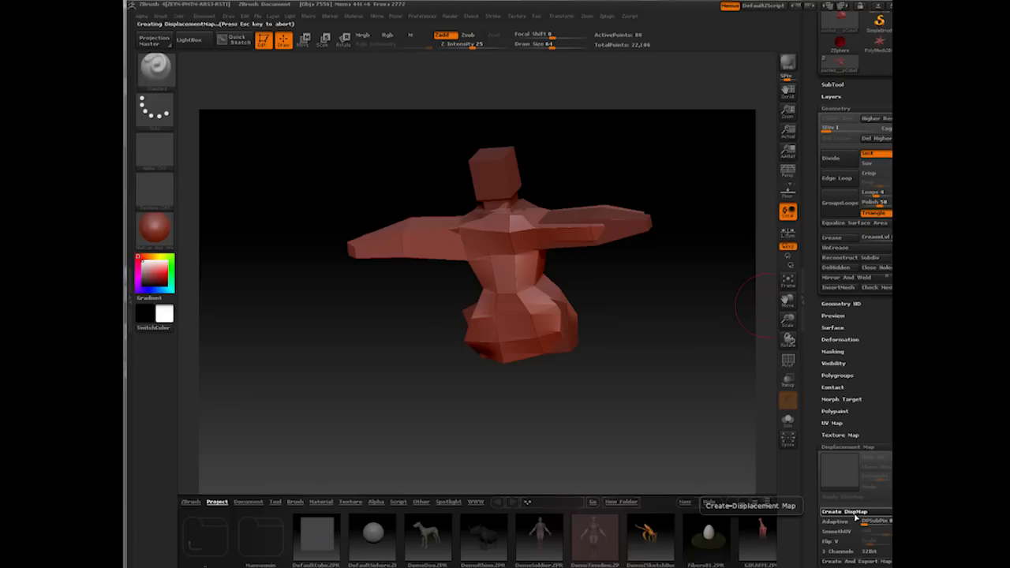
left_click(850, 511)
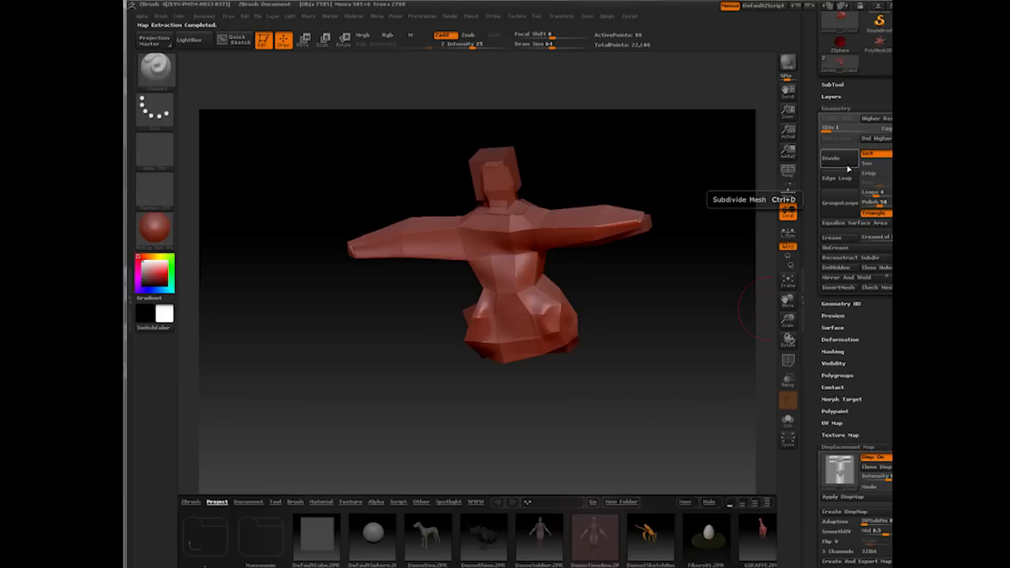
left_click(830, 158)
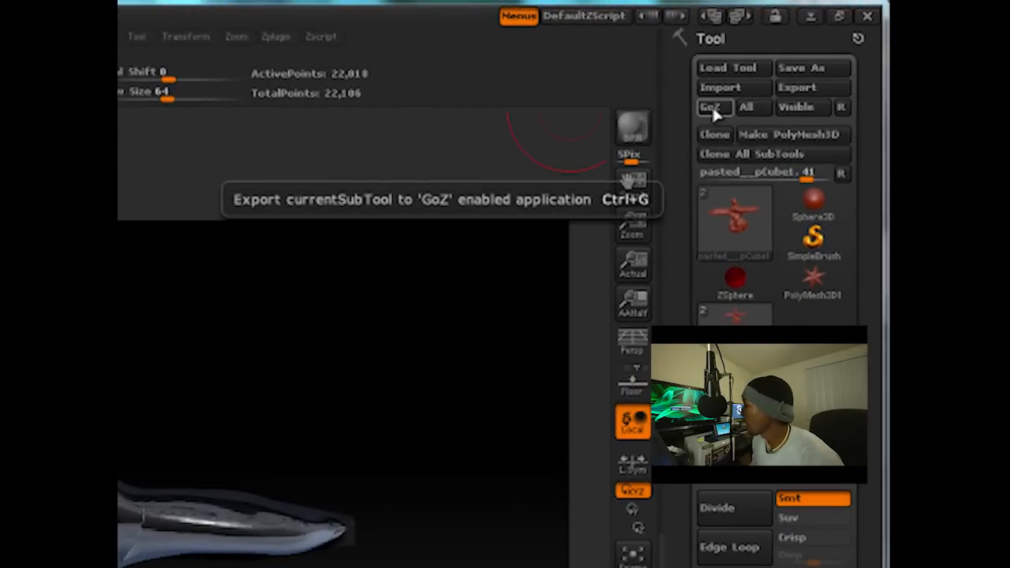
left_click(708, 108)
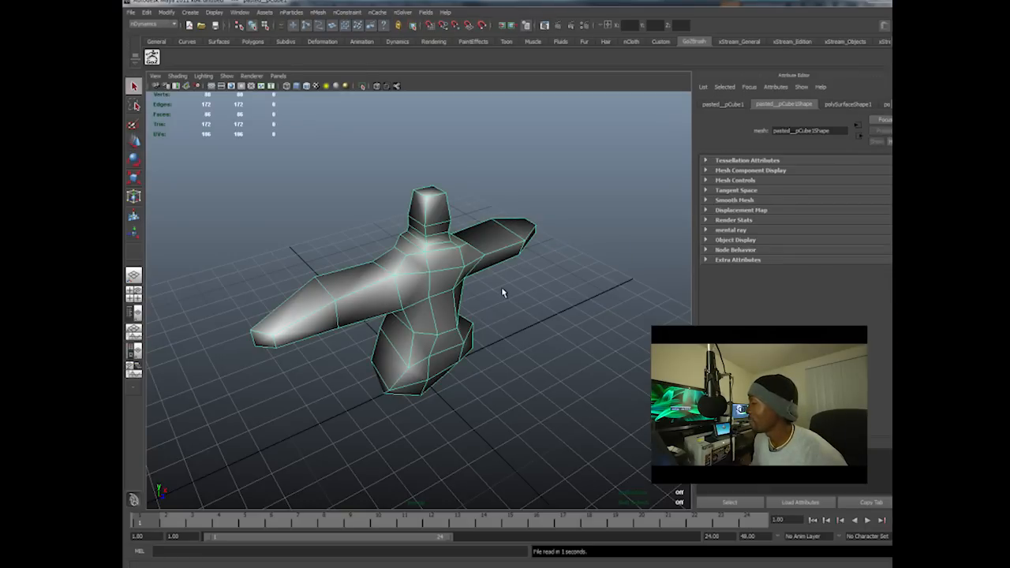
Test-render the returned character with Render Current Frame, then close the Render View
left_click_drag(501, 291, 576, 285)
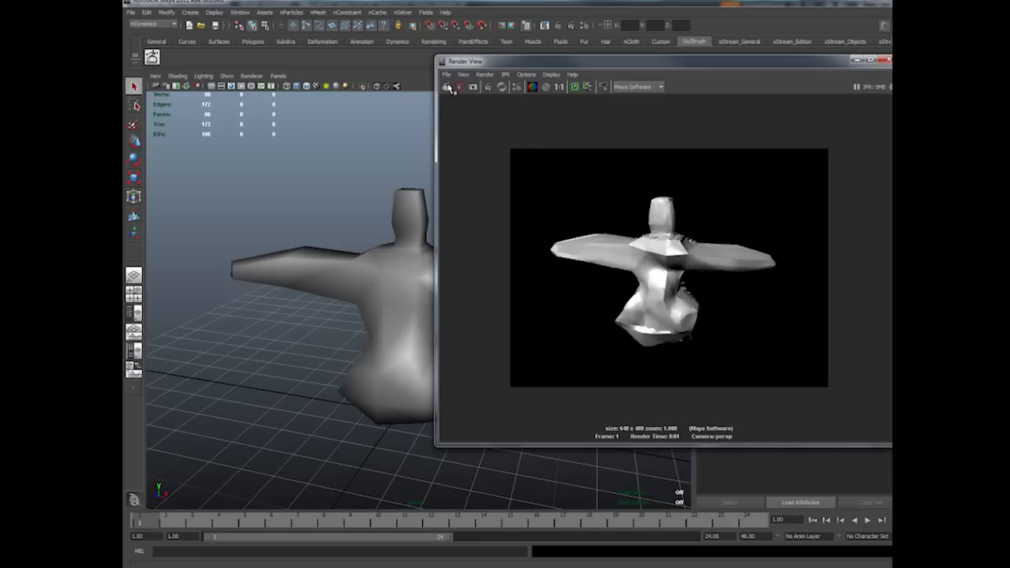
mouse_move(364, 197)
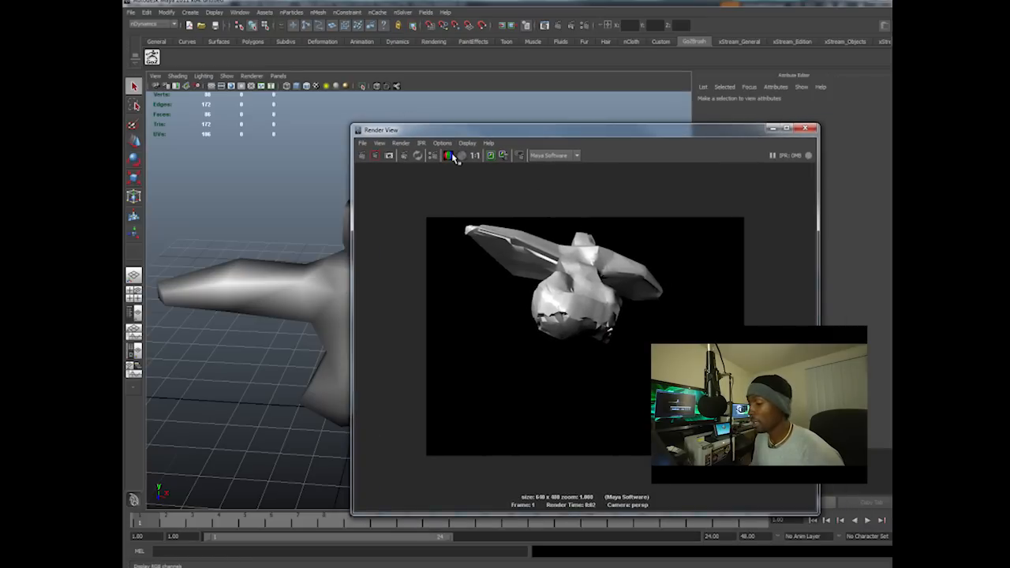
left_click(448, 155)
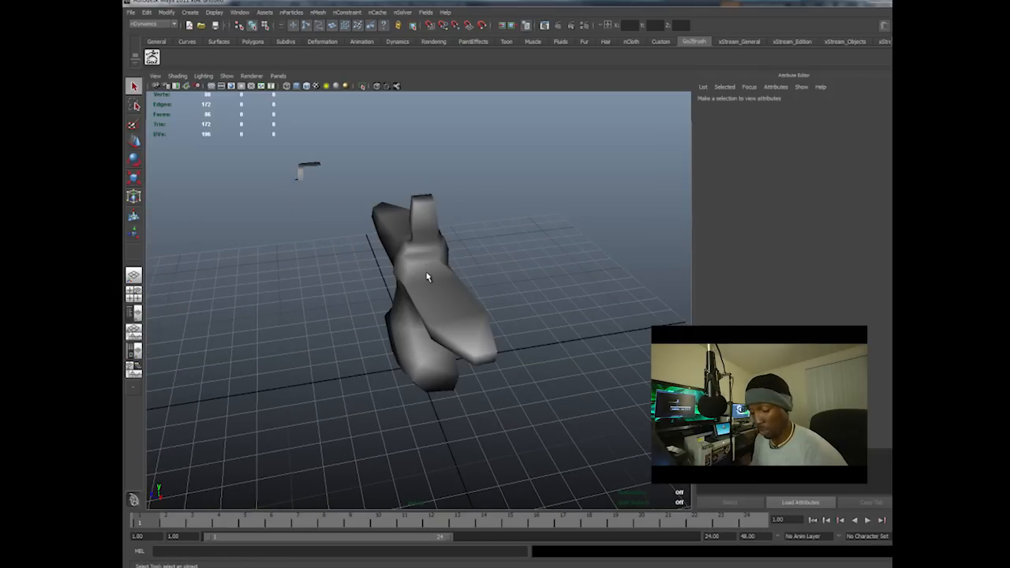
Confirm the mesh's shading group uses the Displacement material and render again showing the bulging torso detail
left_click(426, 276)
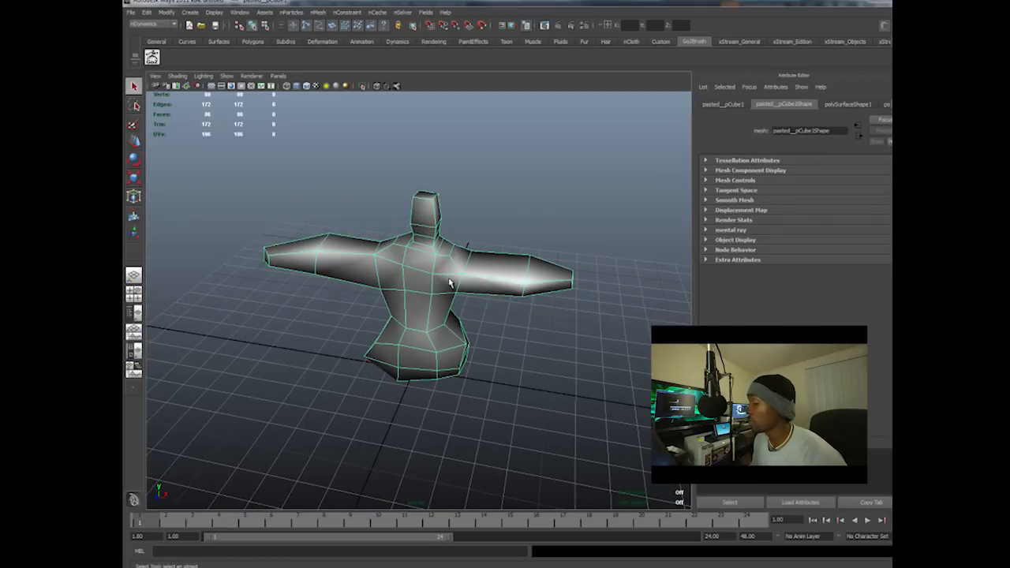
left_click_drag(450, 284, 502, 354)
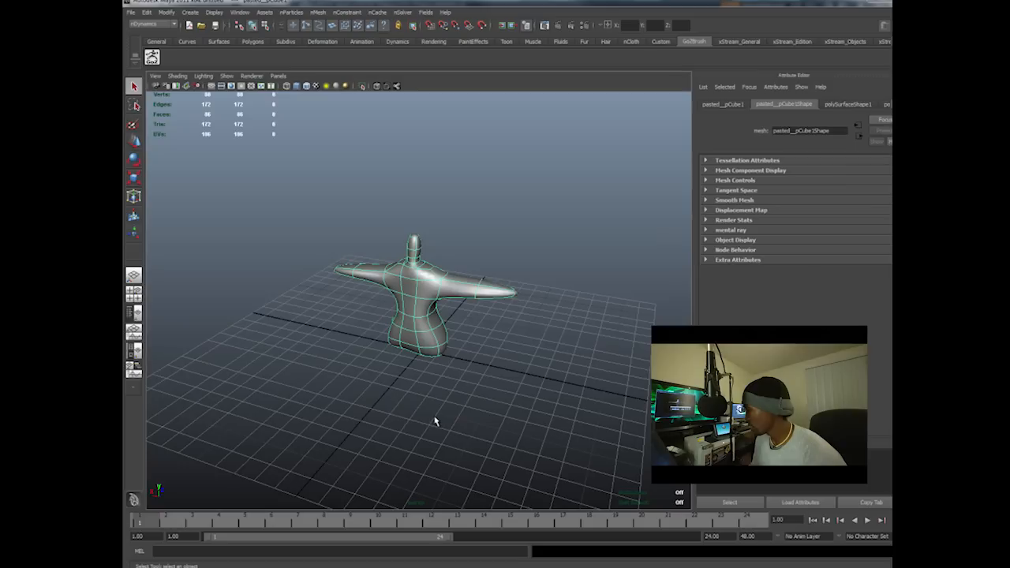
mouse_move(590, 287)
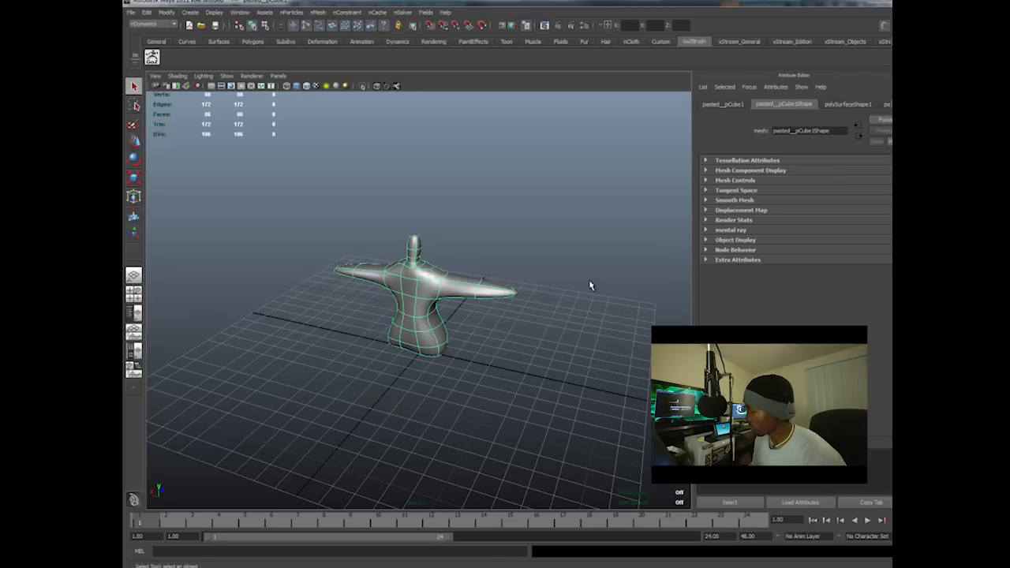
mouse_move(486, 243)
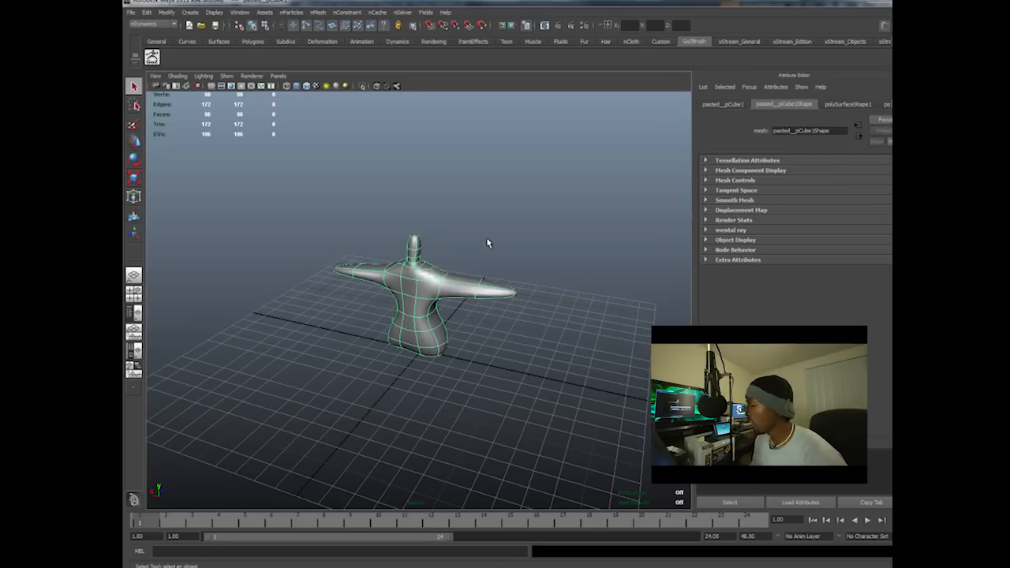
right_click(426, 287)
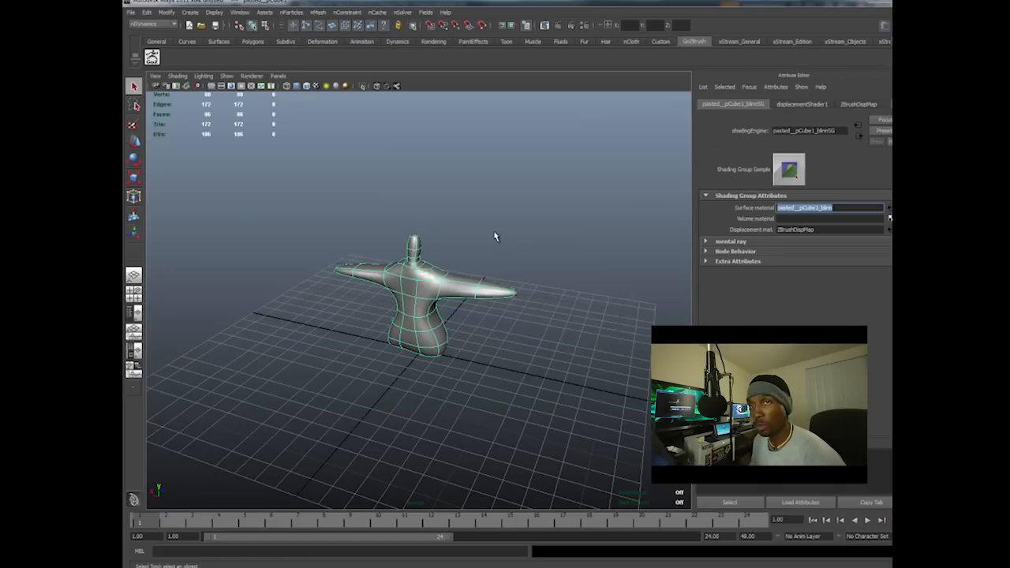
mouse_move(463, 229)
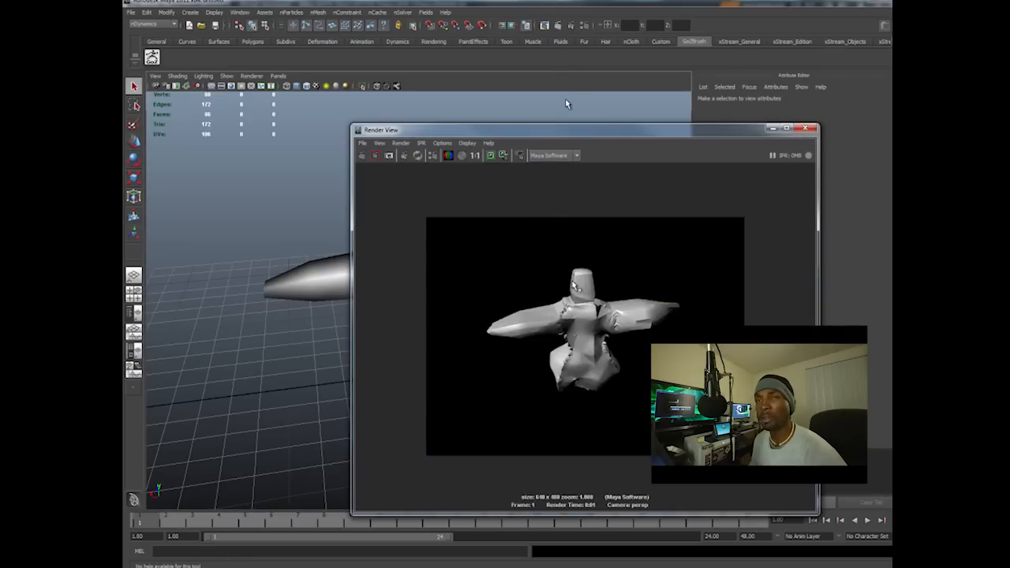
left_click_drag(380, 129, 542, 34)
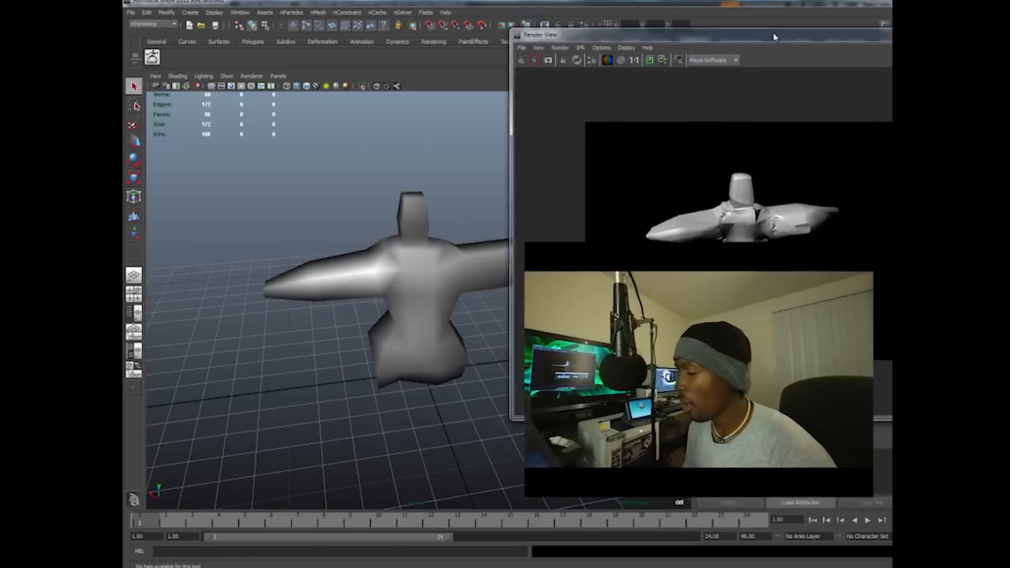